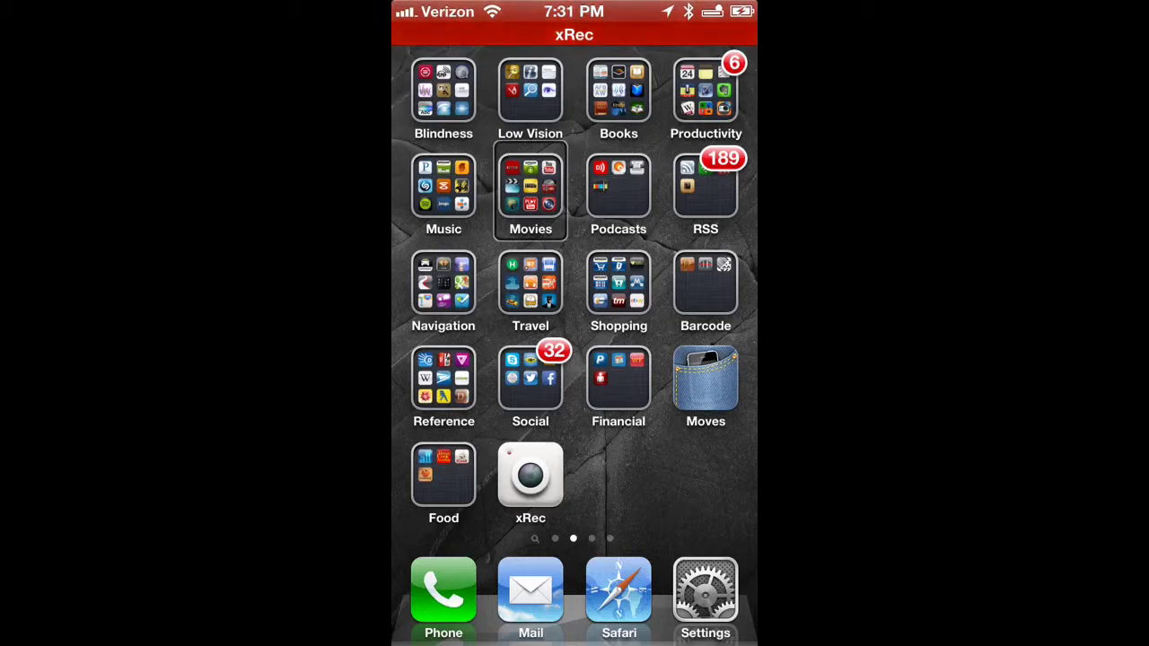
Swipe to Spotlight Search and activate the empty Search iPhone field
click(529, 287)
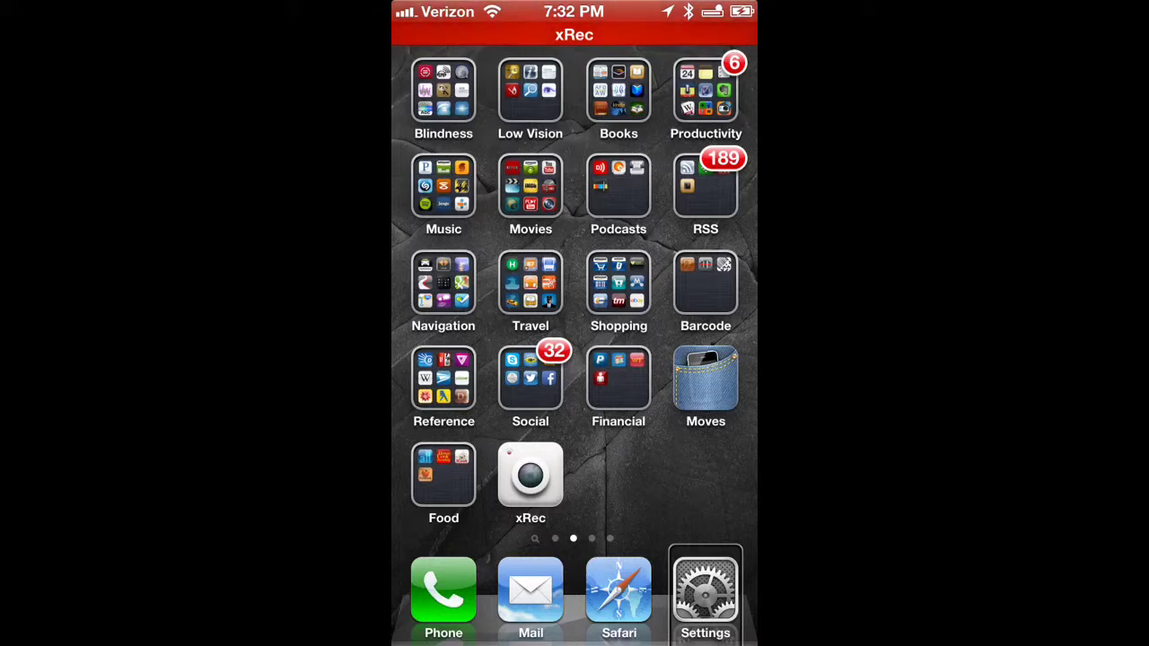
click(529, 377)
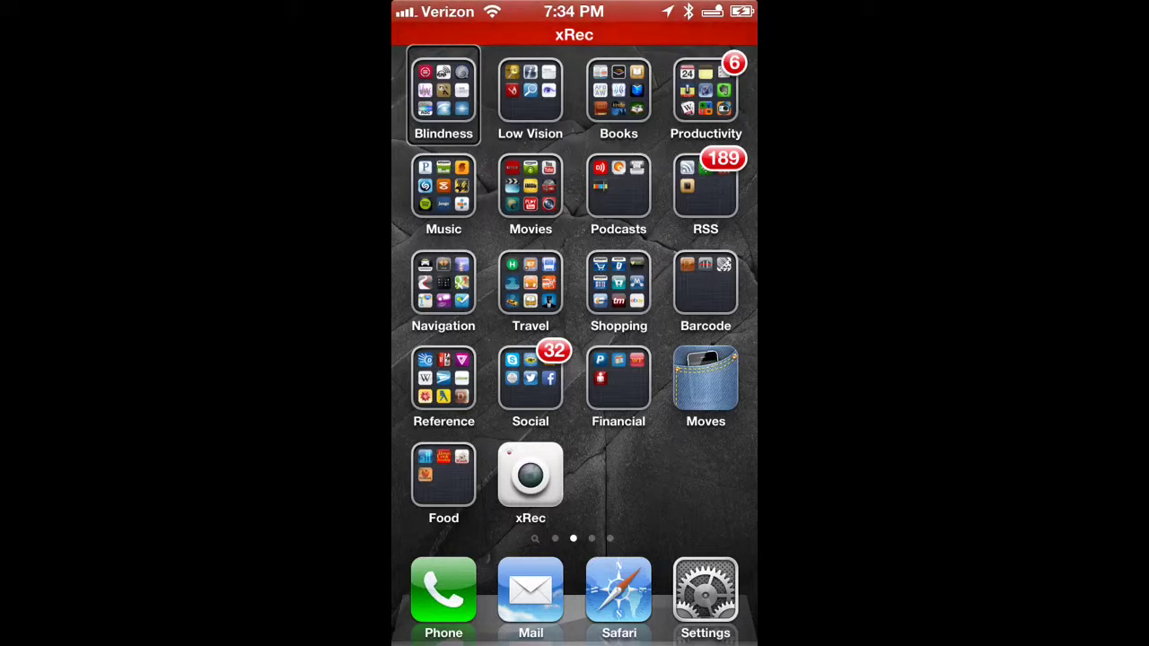
click(529, 90)
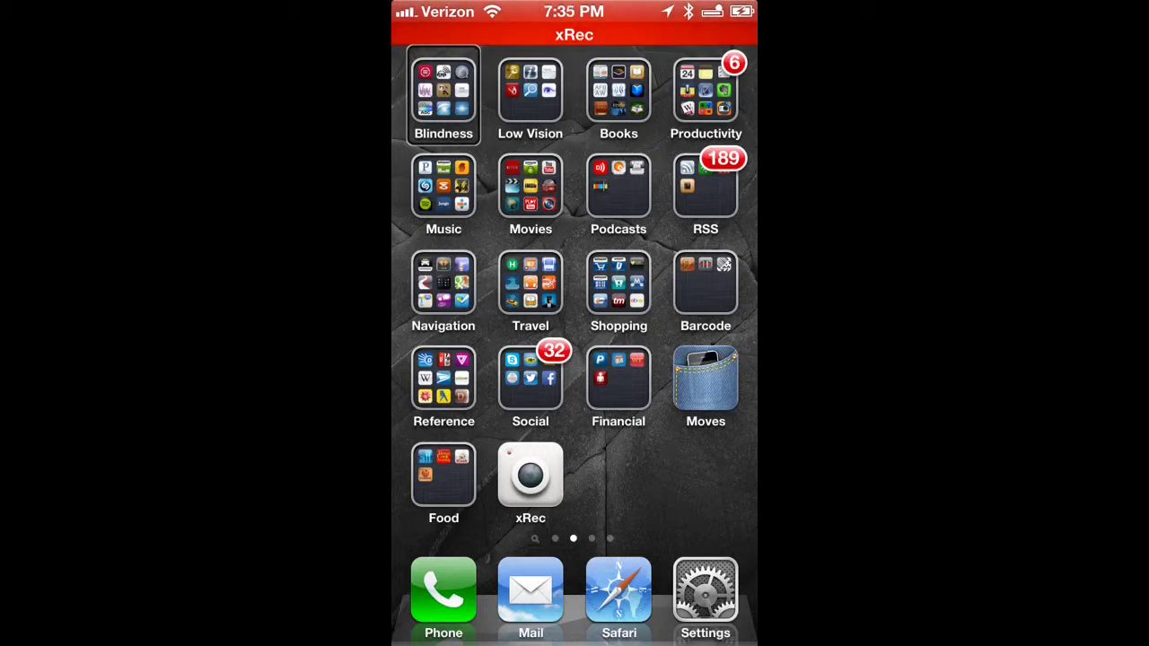
click(705, 591)
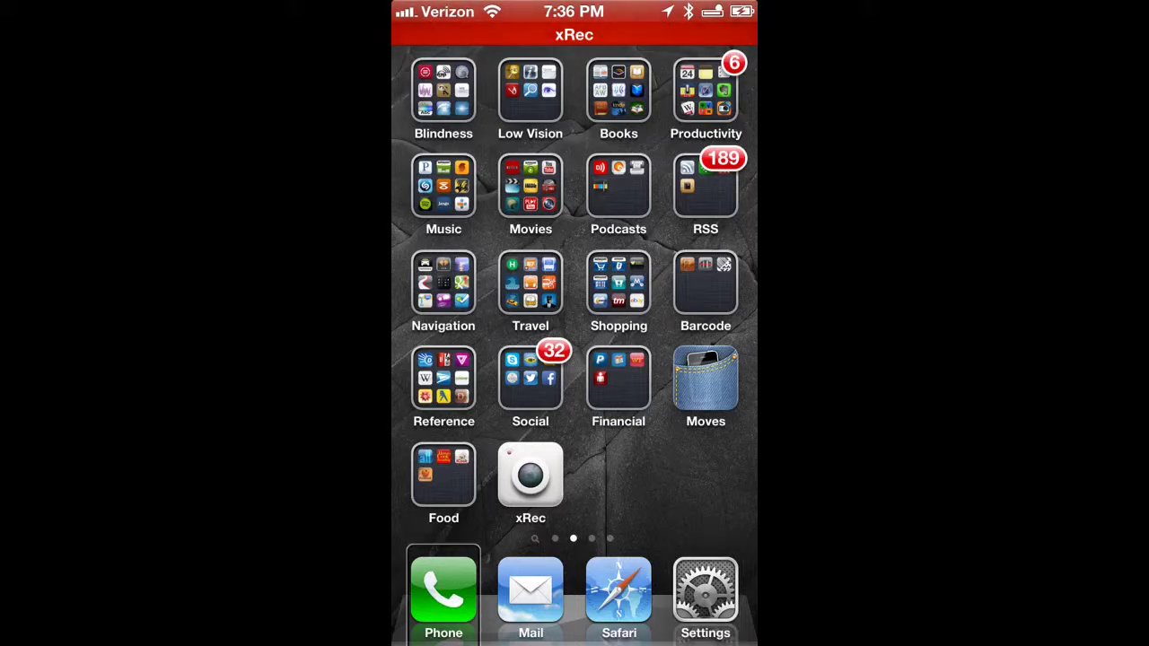
click(618, 591)
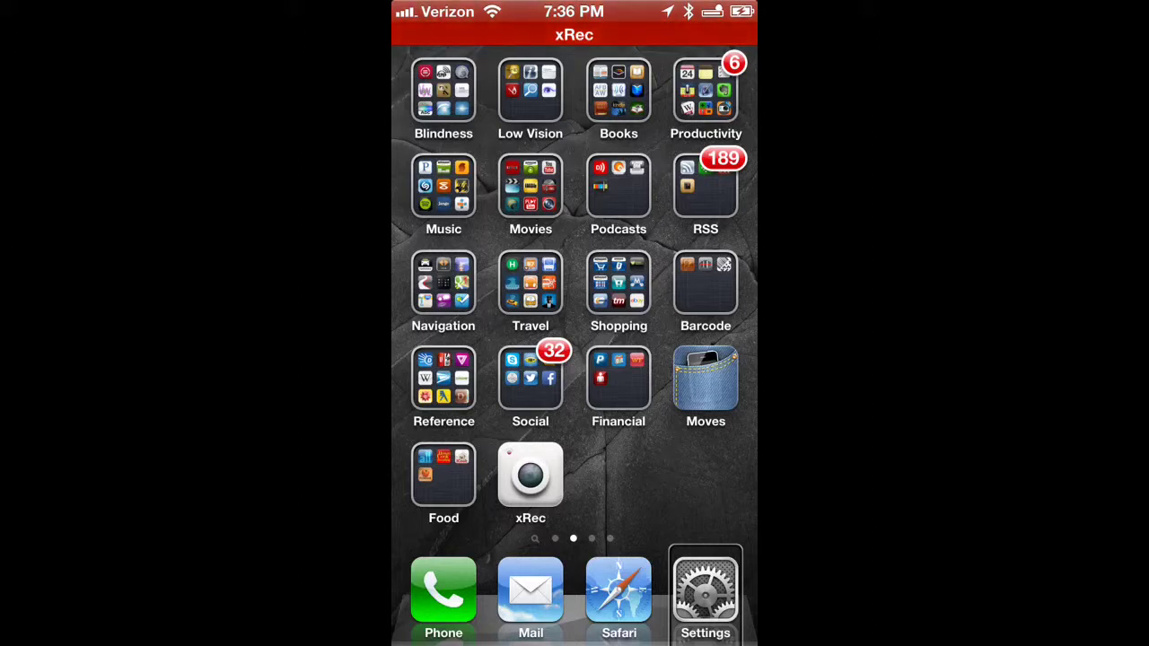
click(706, 591)
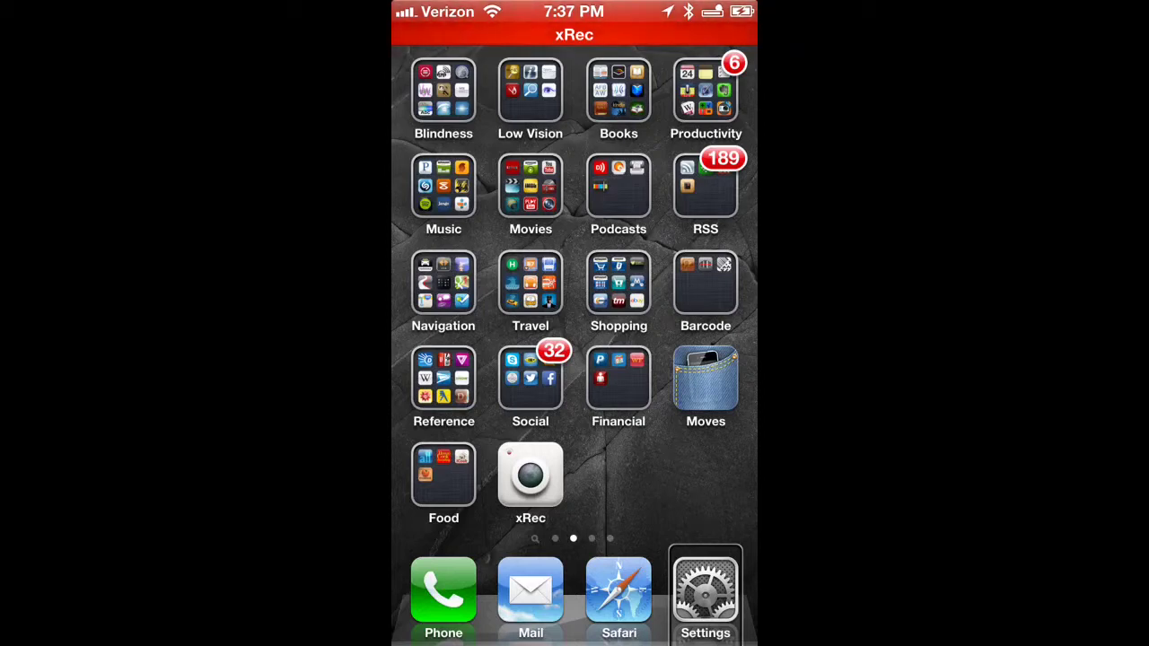
click(705, 593)
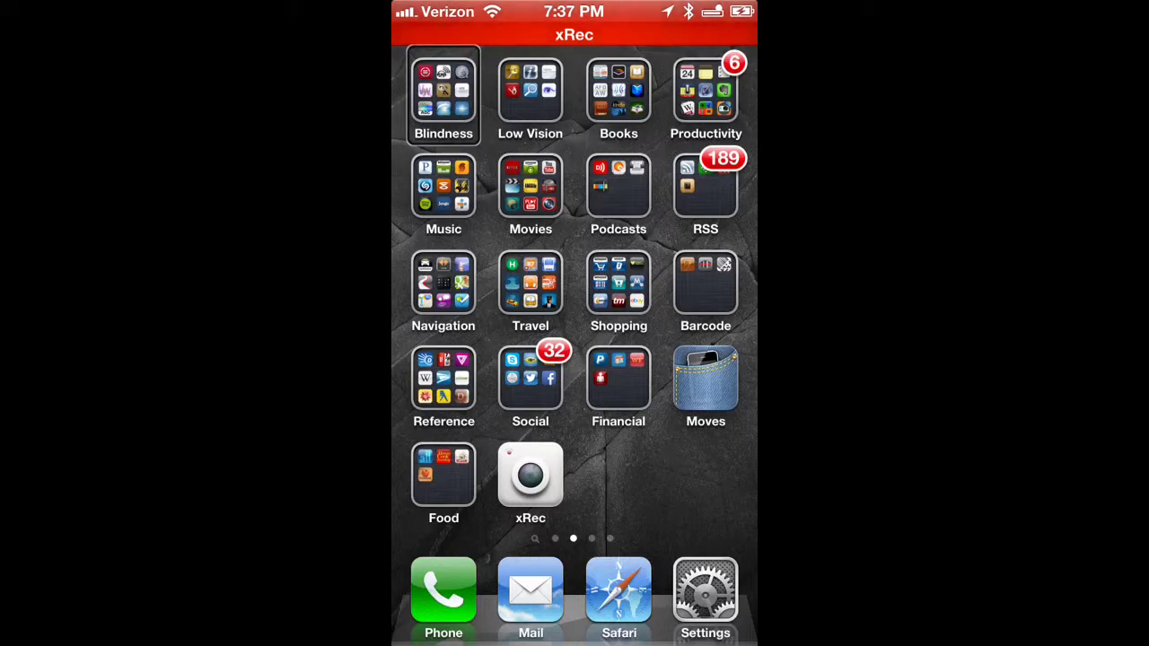
click(529, 474)
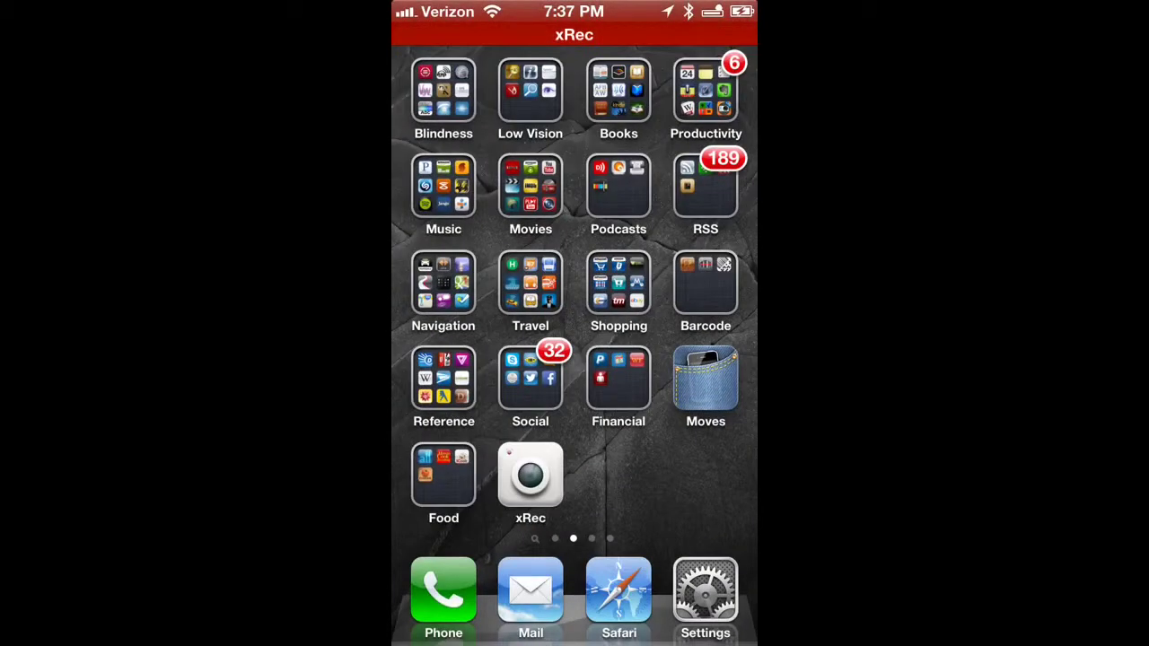
click(530, 474)
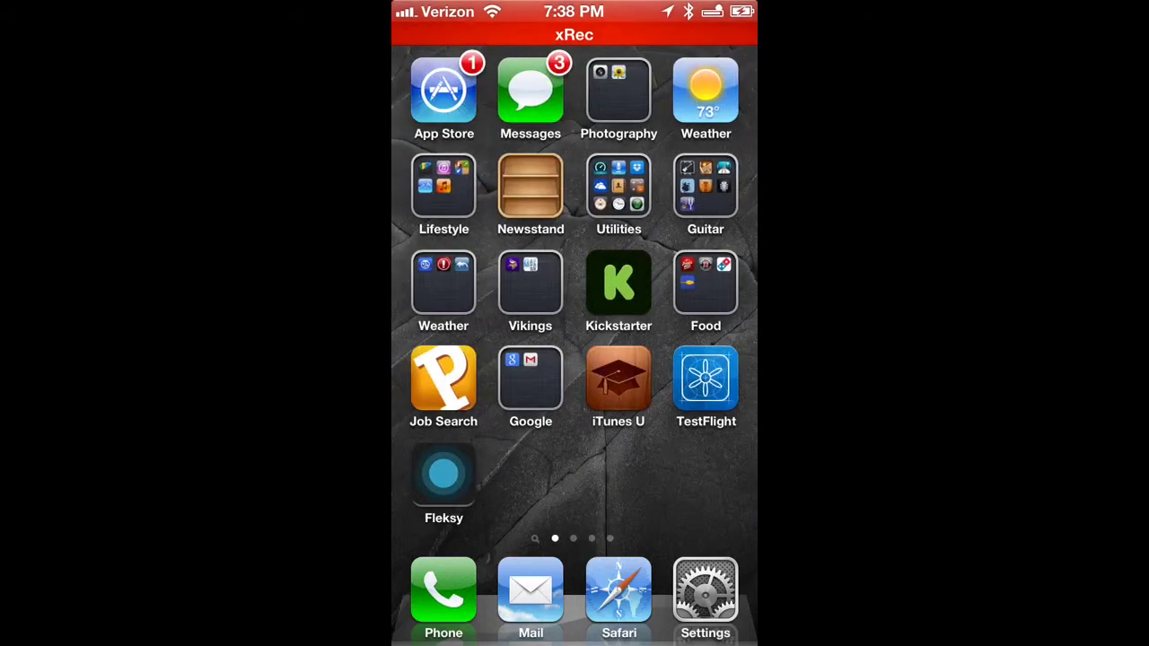
click(444, 94)
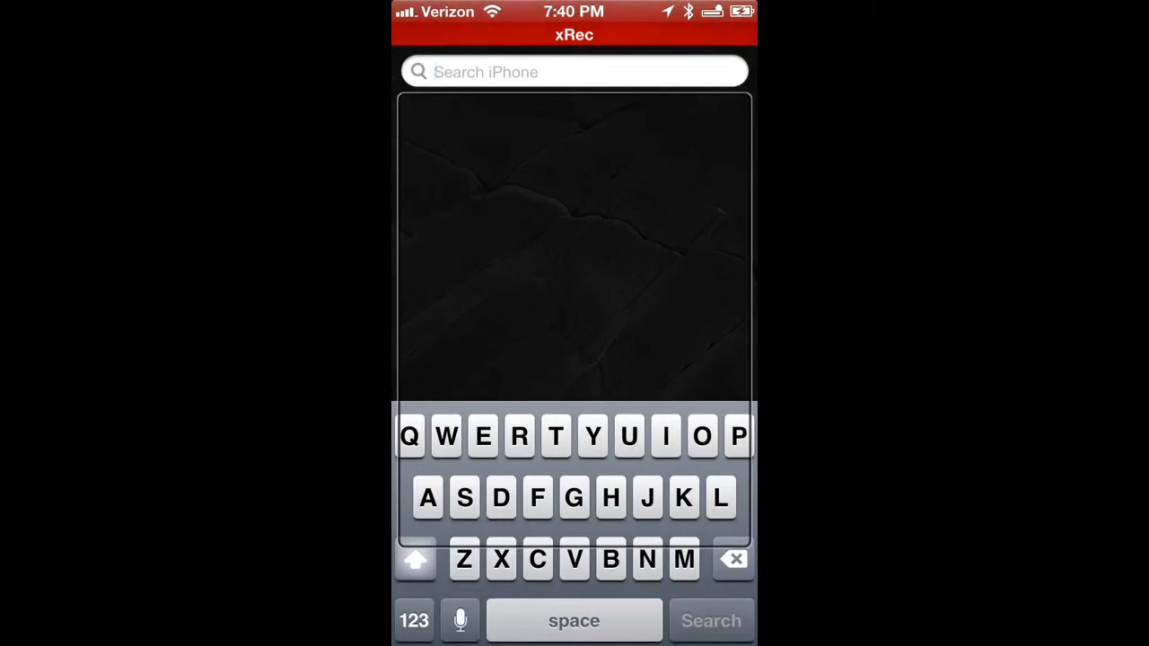
click(574, 72)
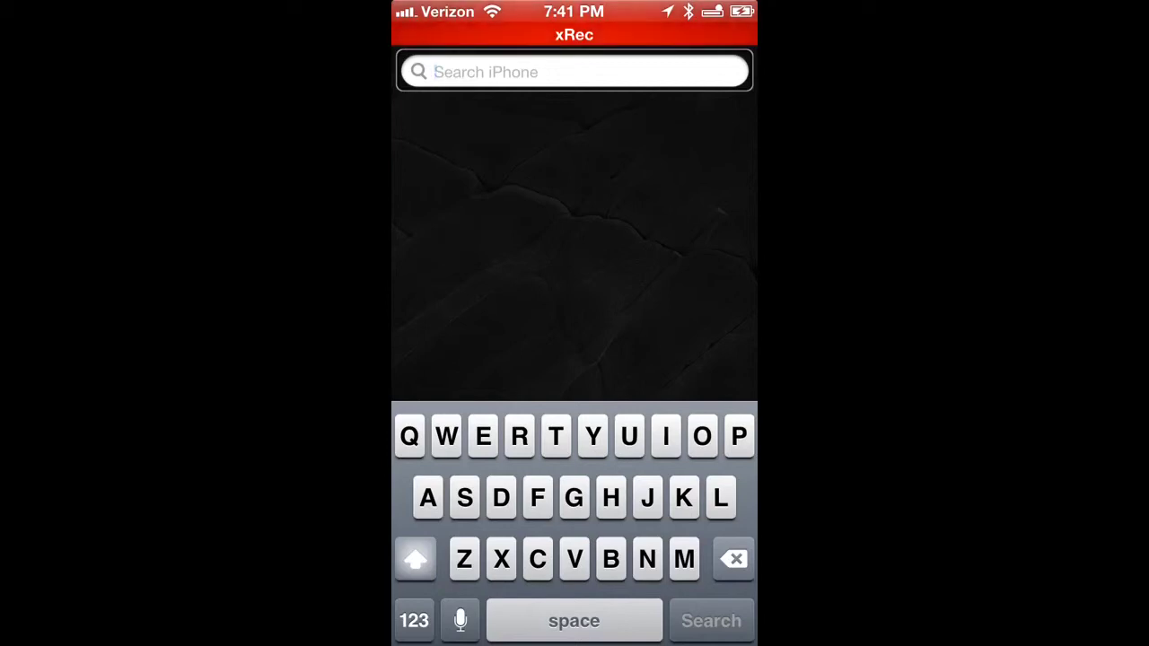
Type a stray B while hunting for J, then delete it from the search field
click(574, 559)
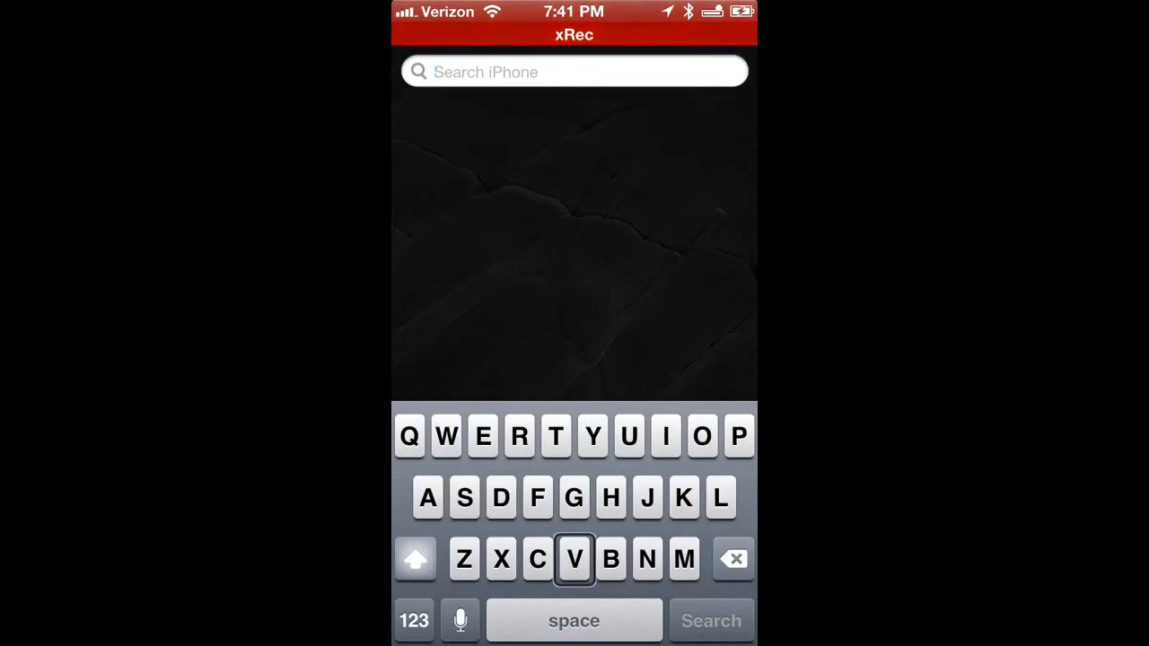
click(610, 559)
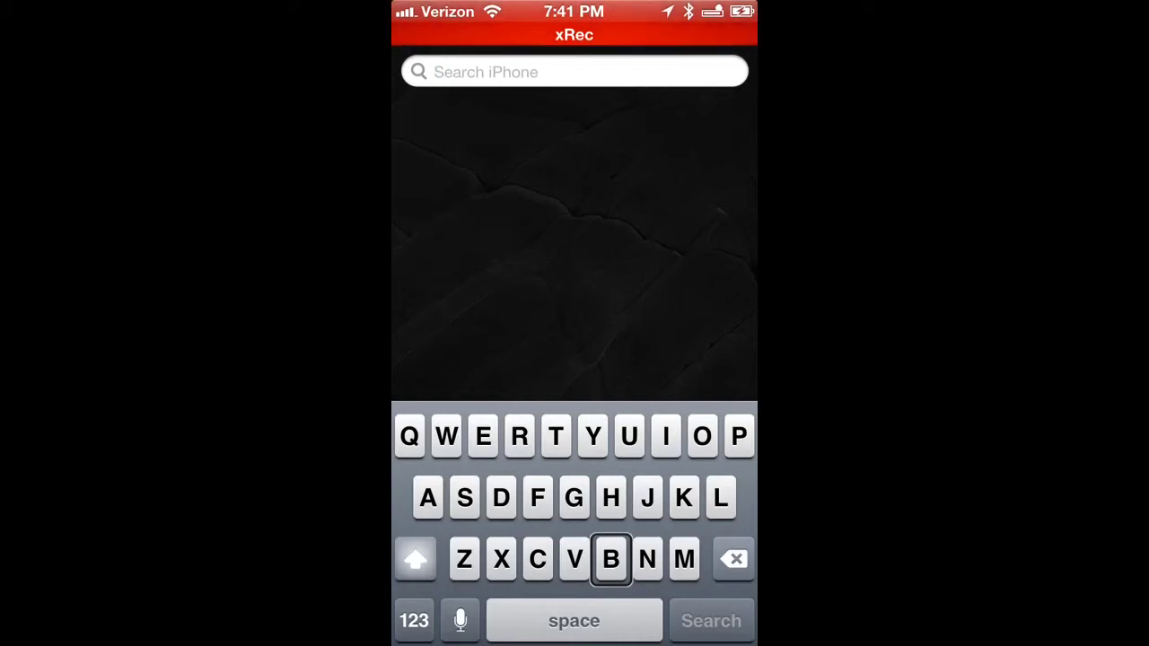
text(B)
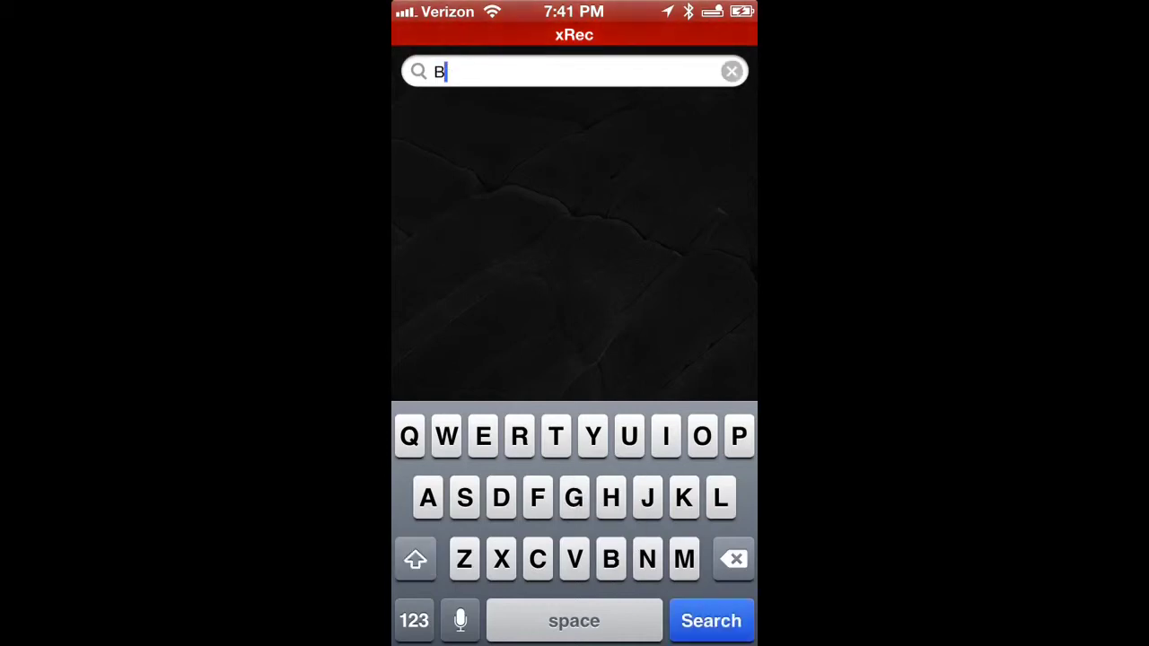
click(611, 558)
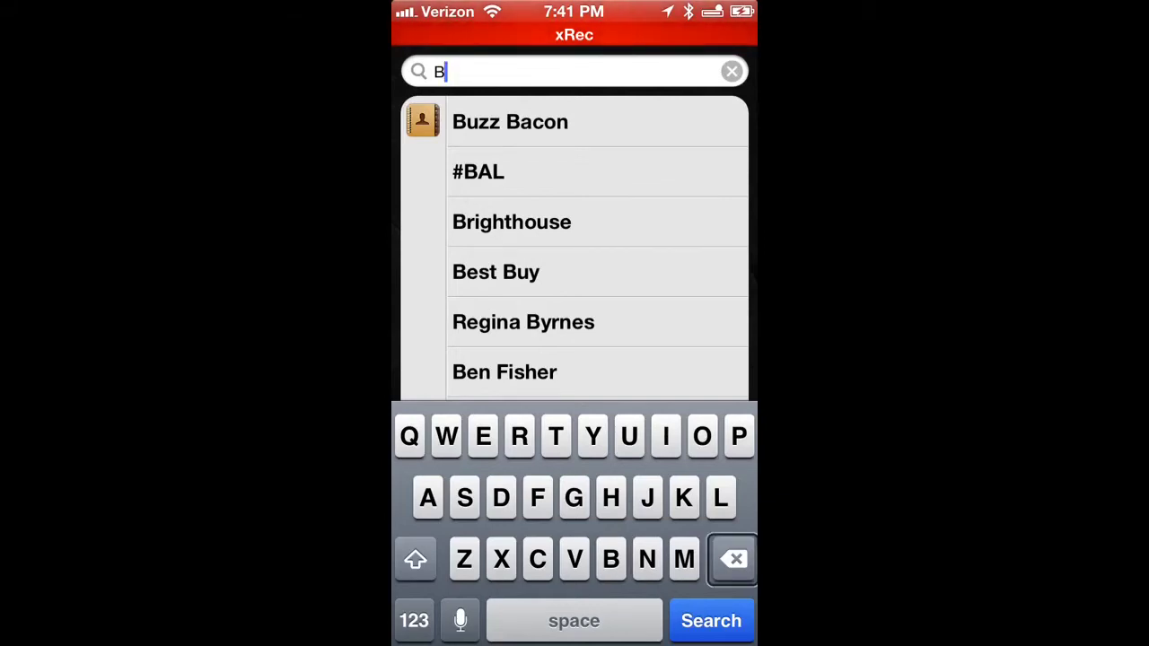
click(731, 71)
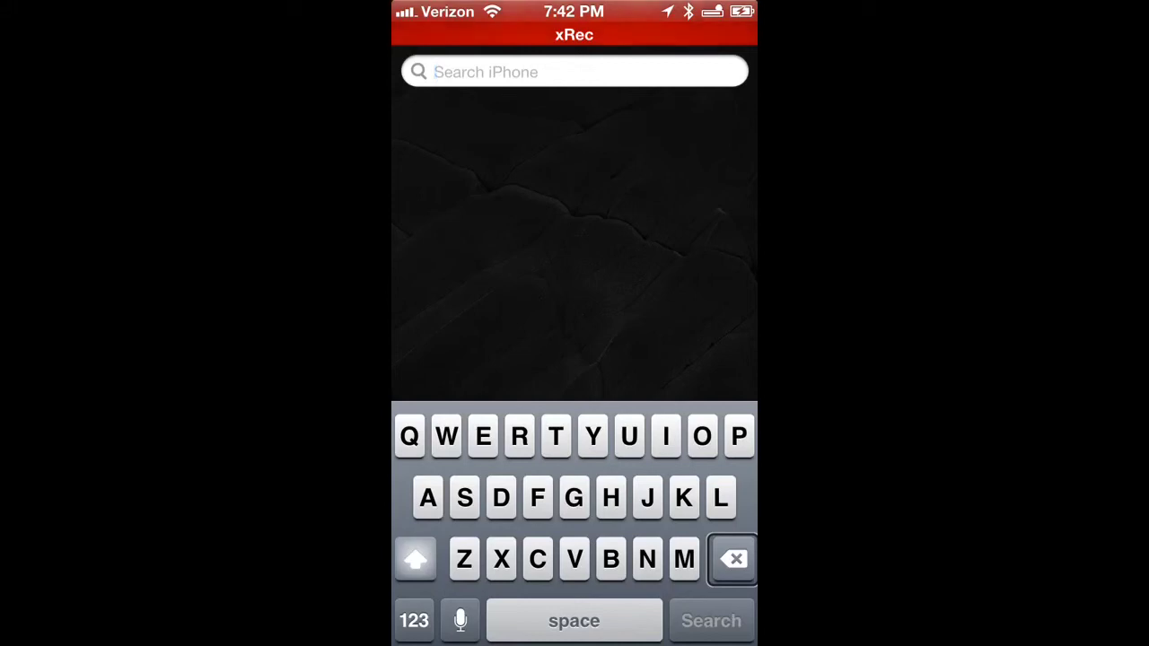
Touch-type J, e, s, s, e to enter 'Jesse' in Spotlight
click(537, 497)
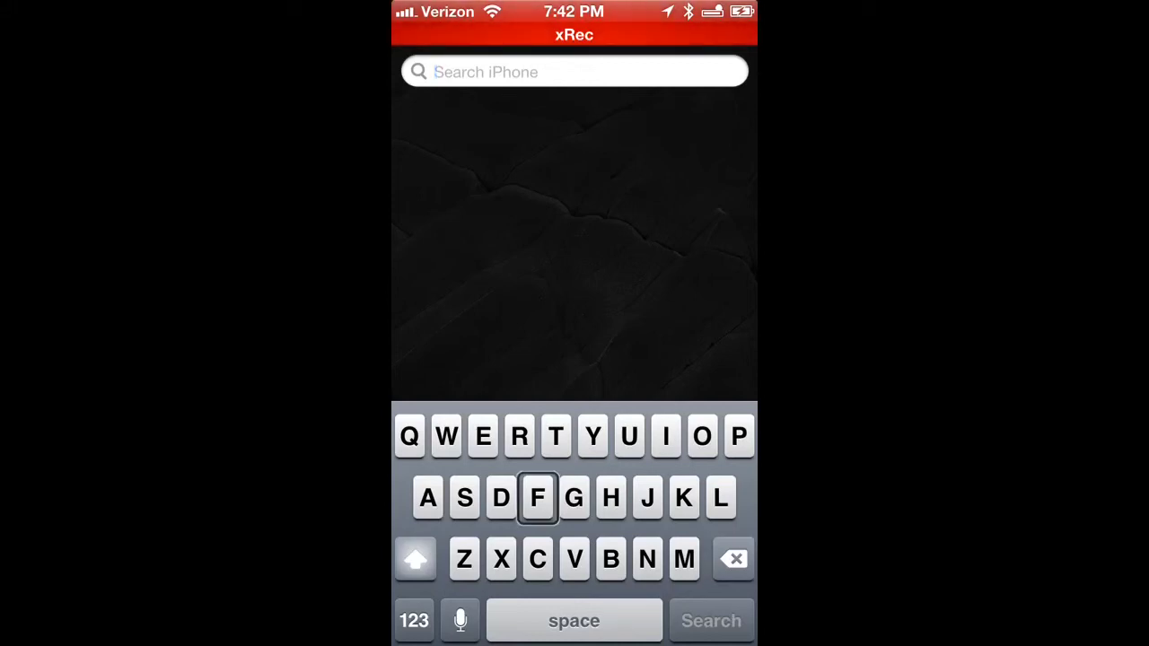
click(647, 498)
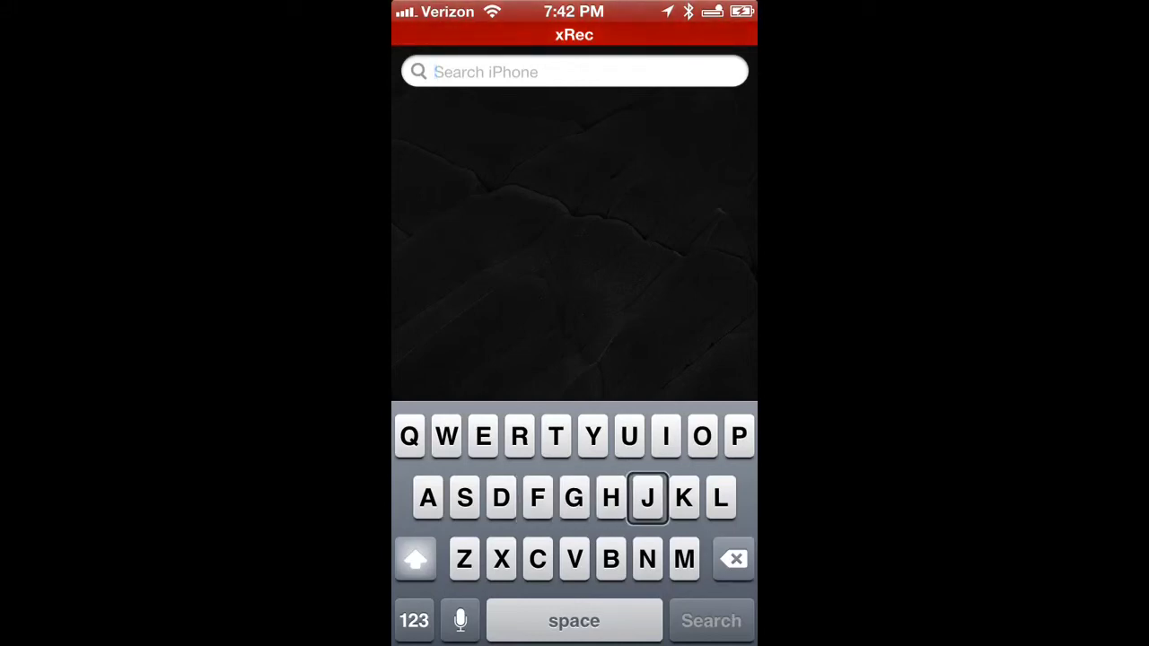
text(J)
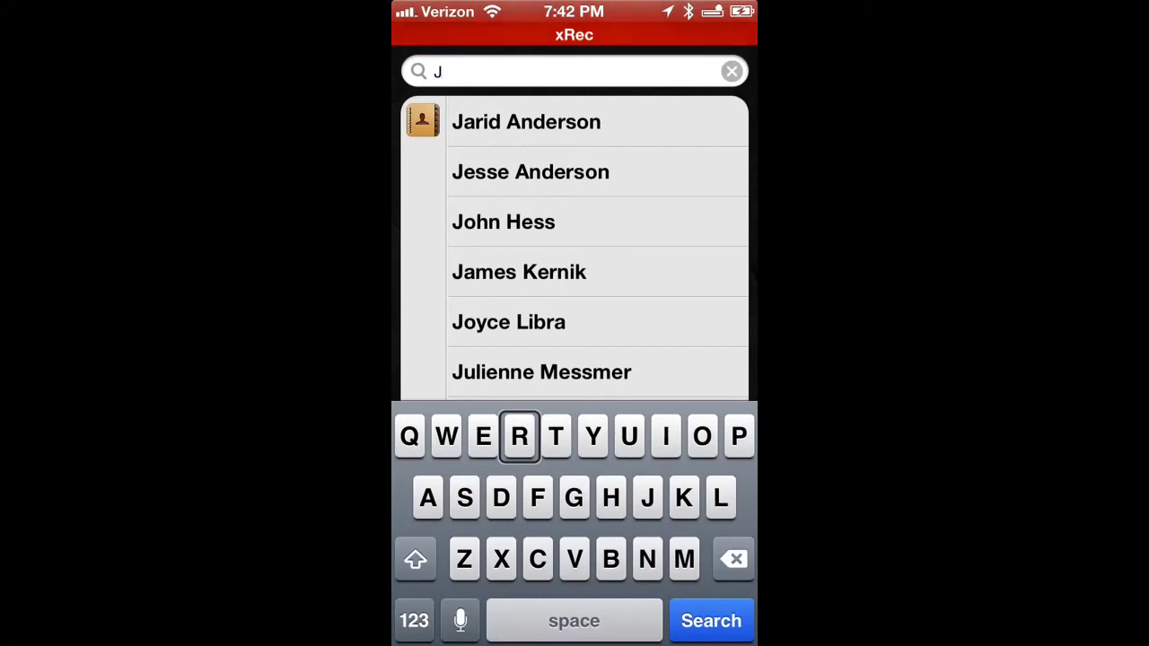
text(e)
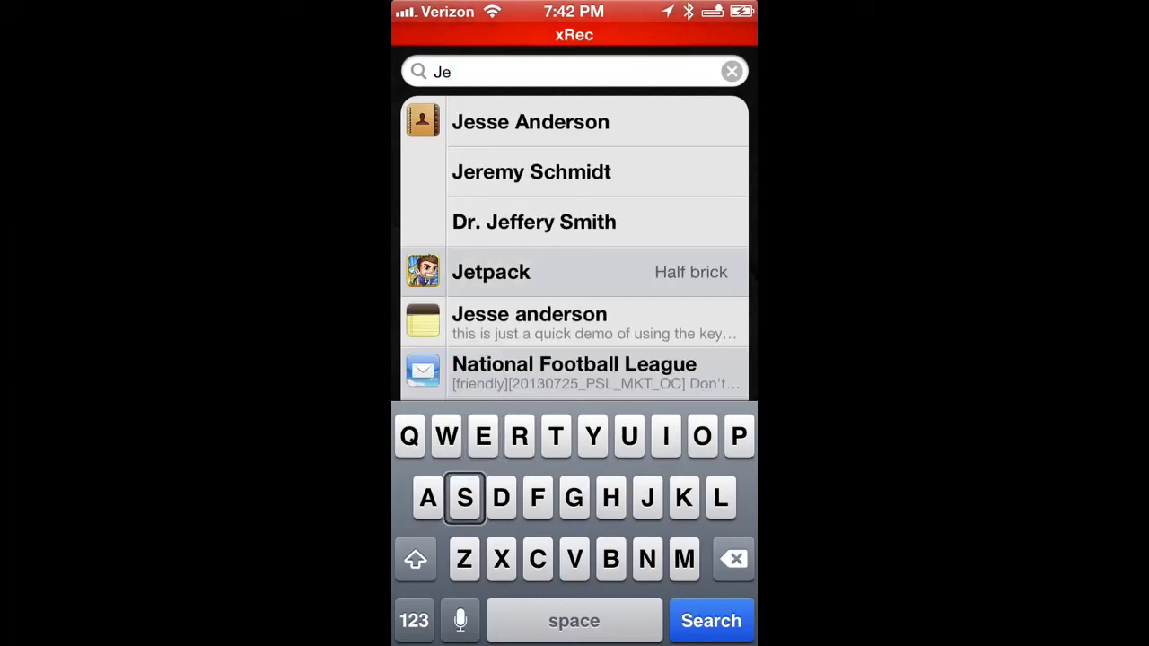
text(ss)
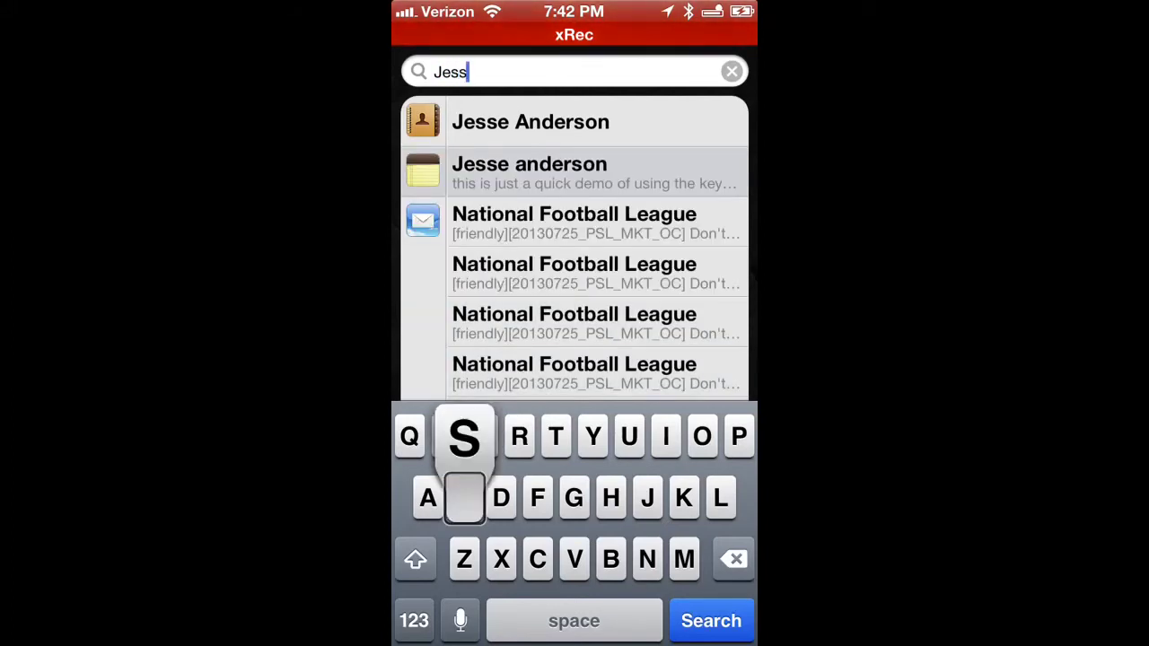
text(e)
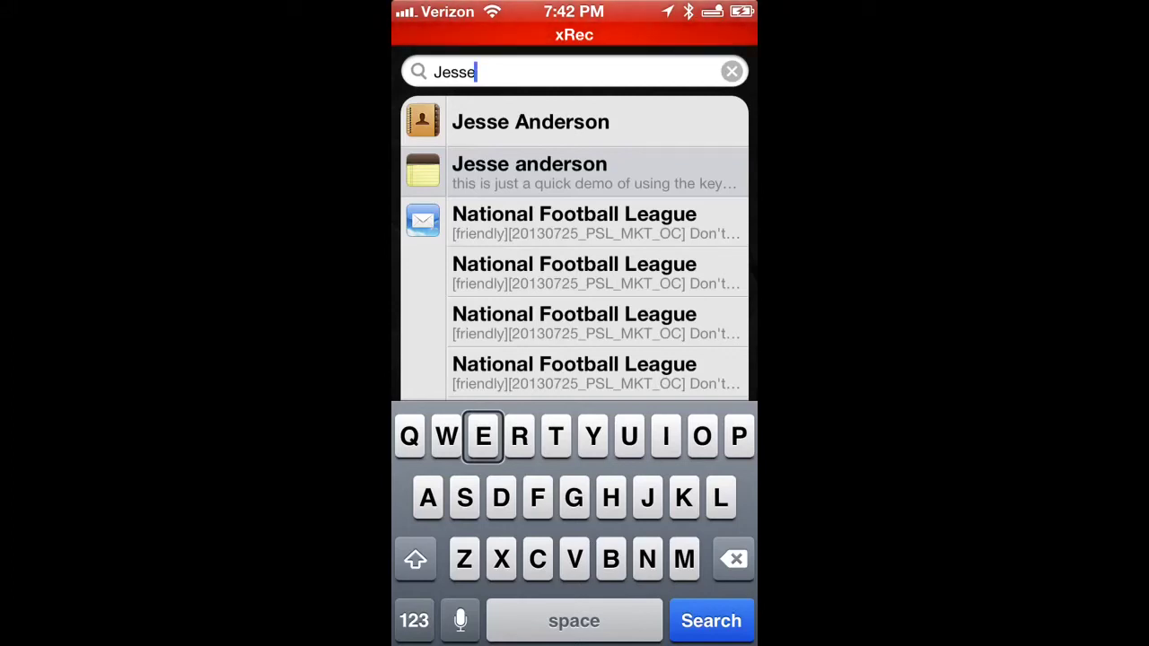
Read through the Jesse search results with VoiceOver, reaching the first mail result
click(575, 172)
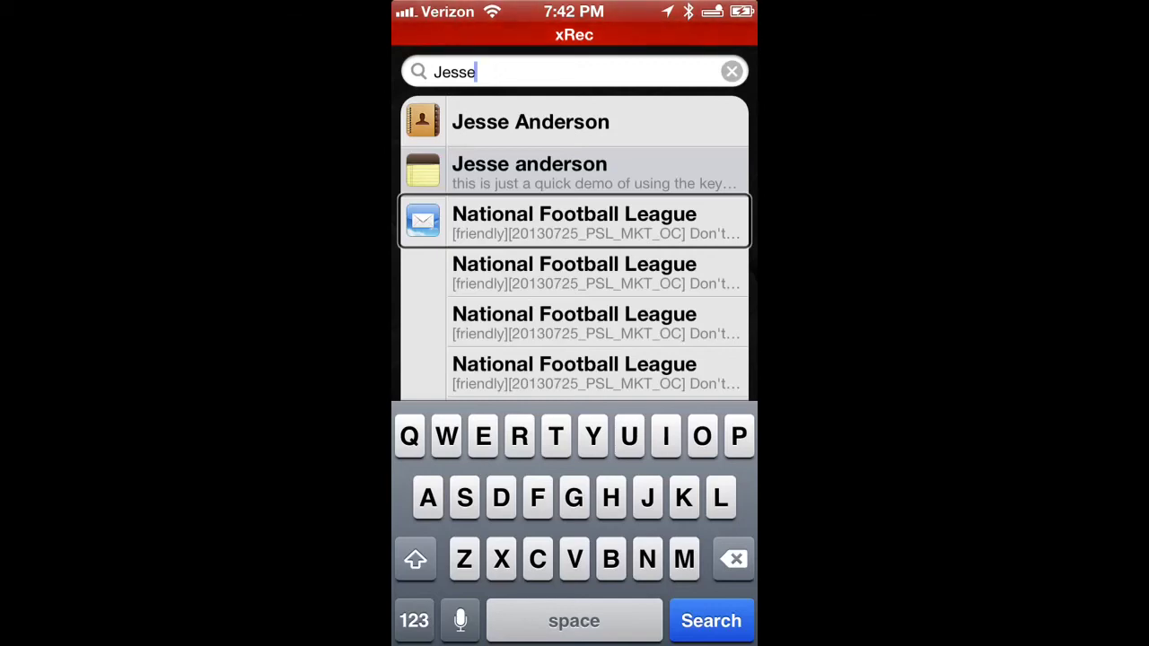
click(574, 172)
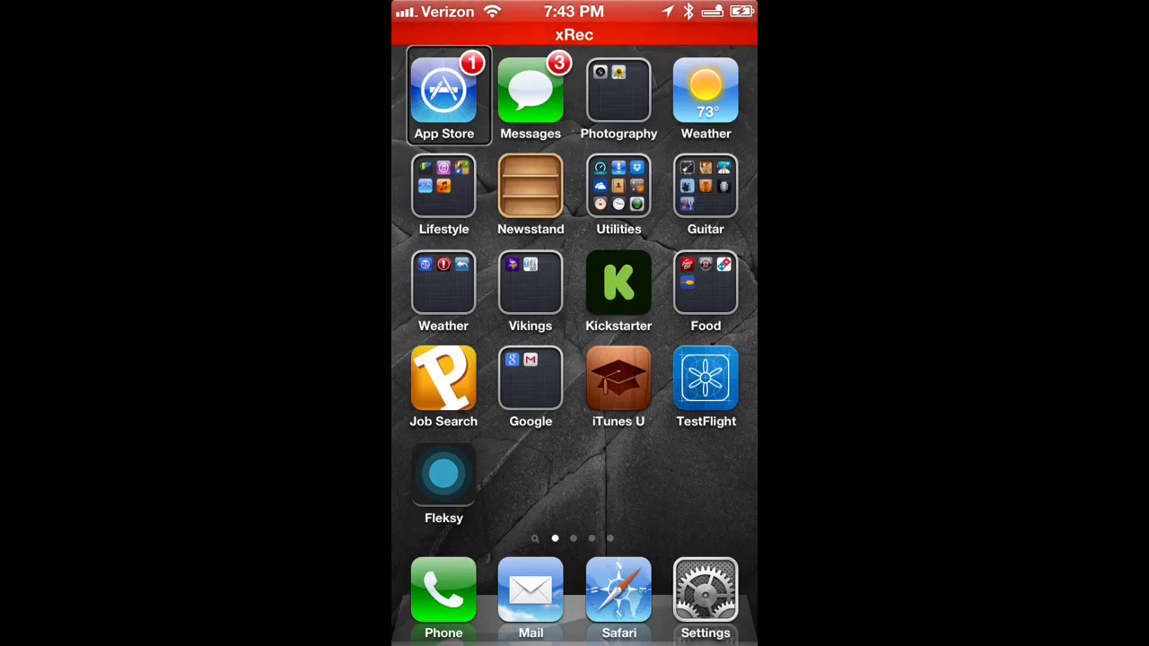
Move to the second home screen page and launch the xRec recorder app
scroll(left, 3)
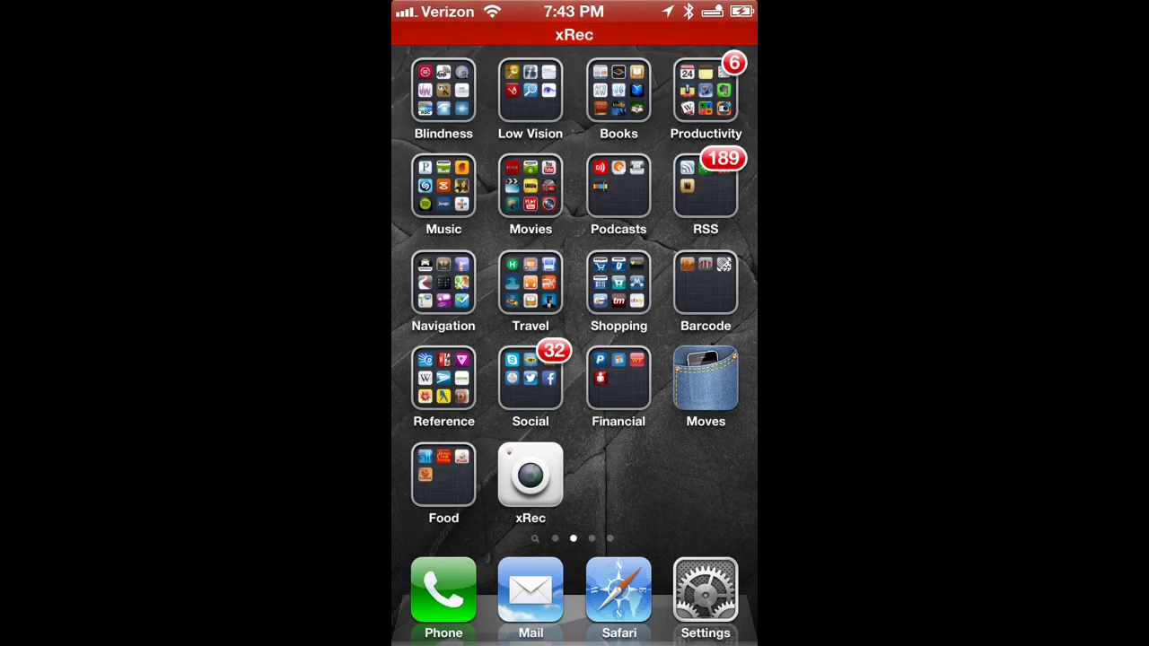
click(443, 90)
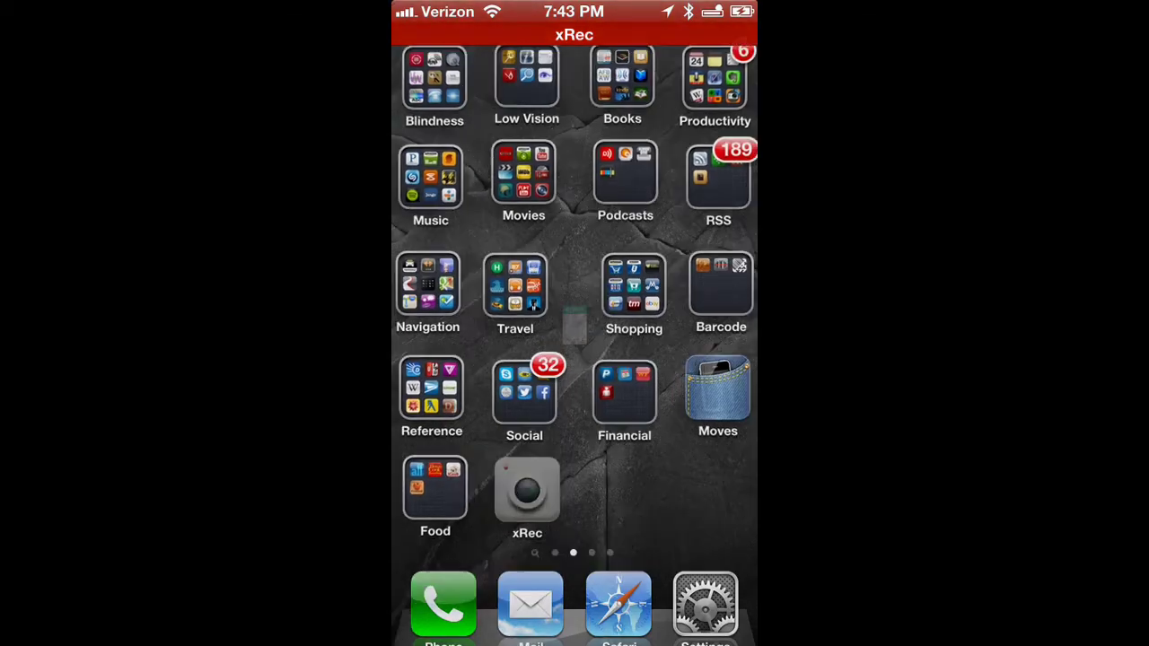
click(526, 491)
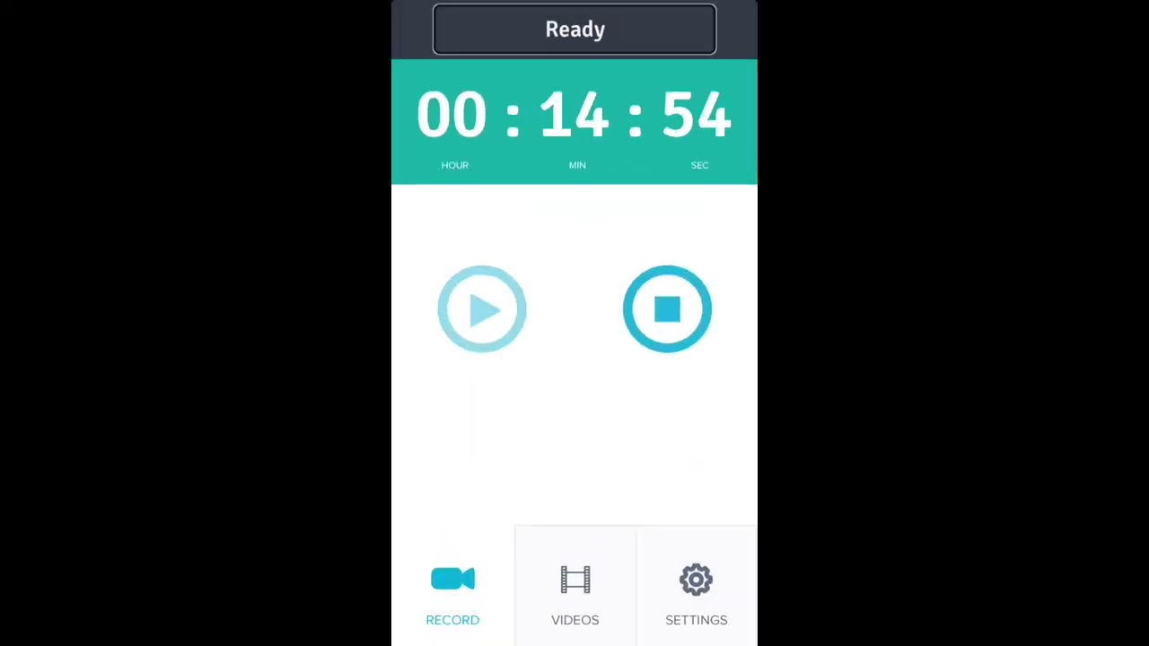